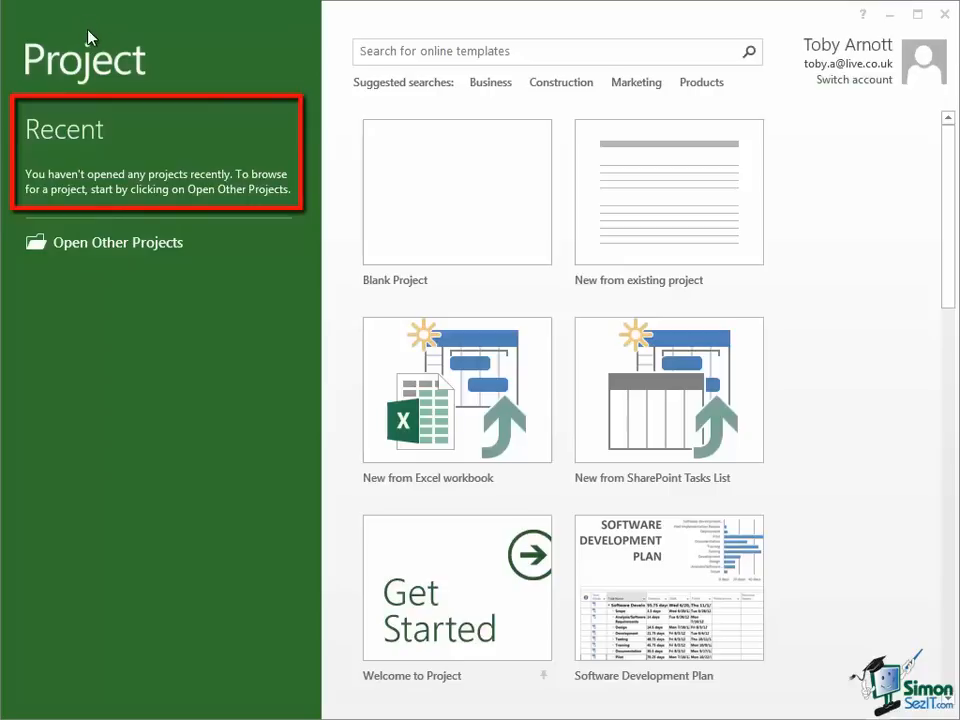
mouse_move(110, 138)
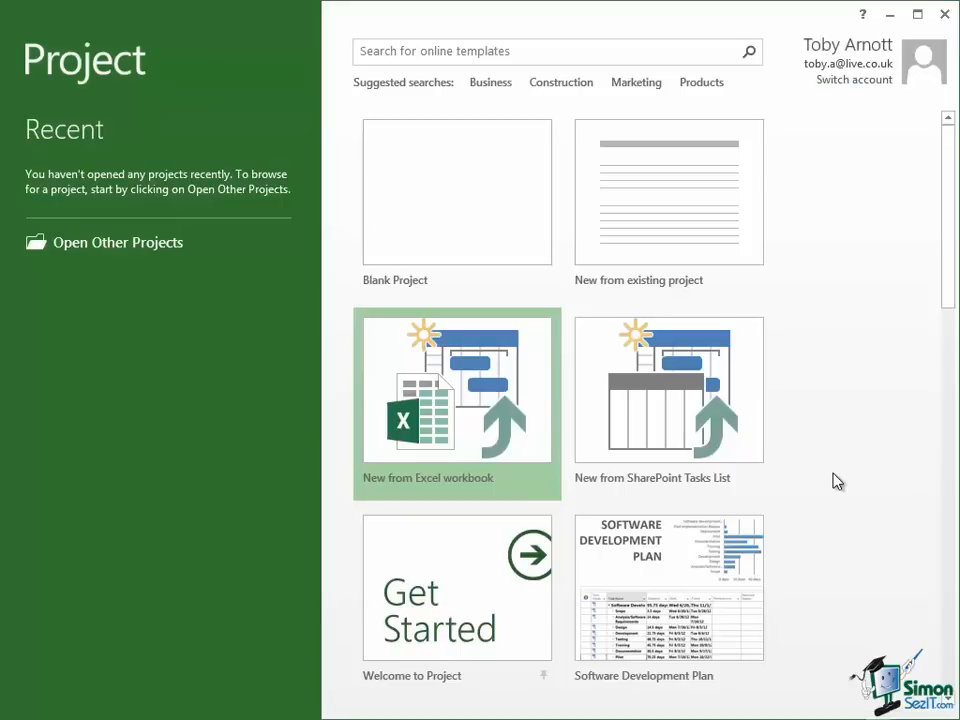
mouse_move(667, 421)
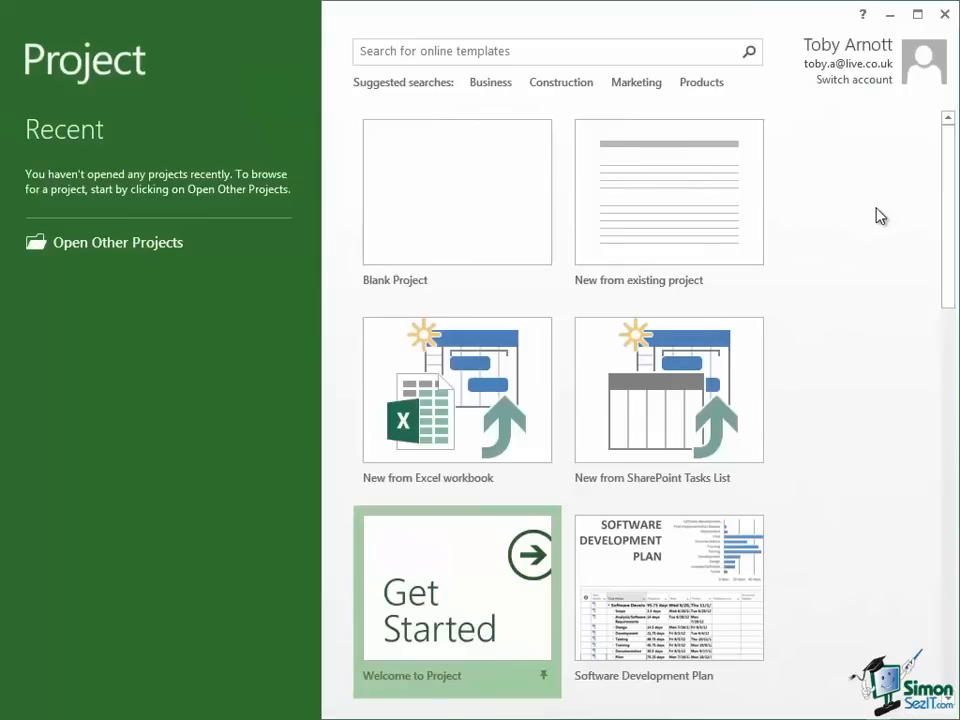
mouse_move(948, 205)
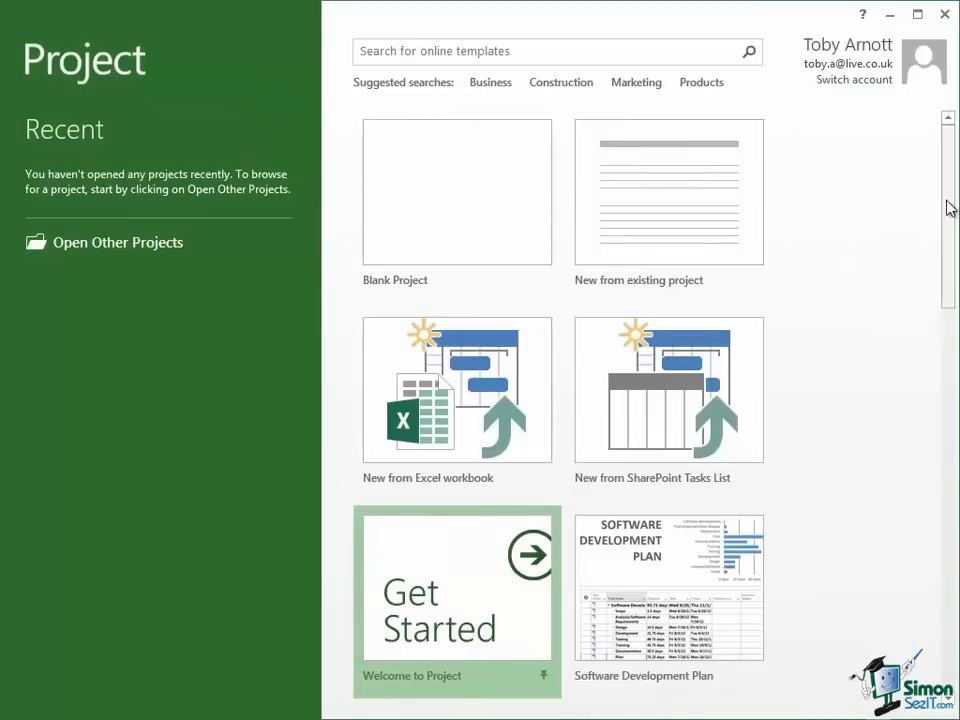
mouse_move(951, 193)
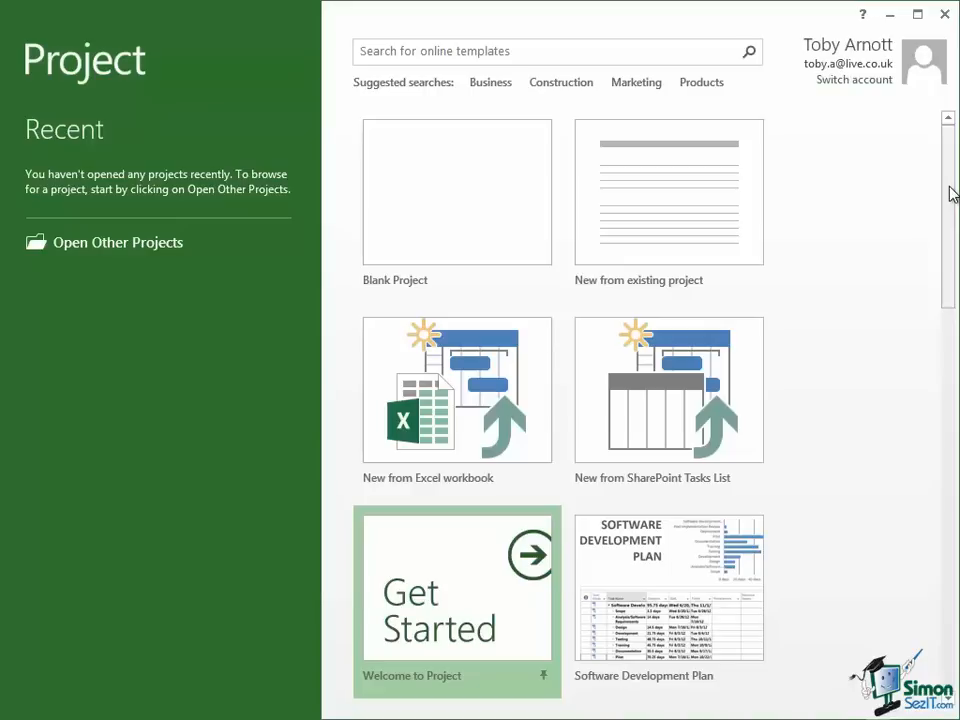
Scroll the start-screen template gallery, then enter 'construction' in the online template search box
scroll("down", 3)
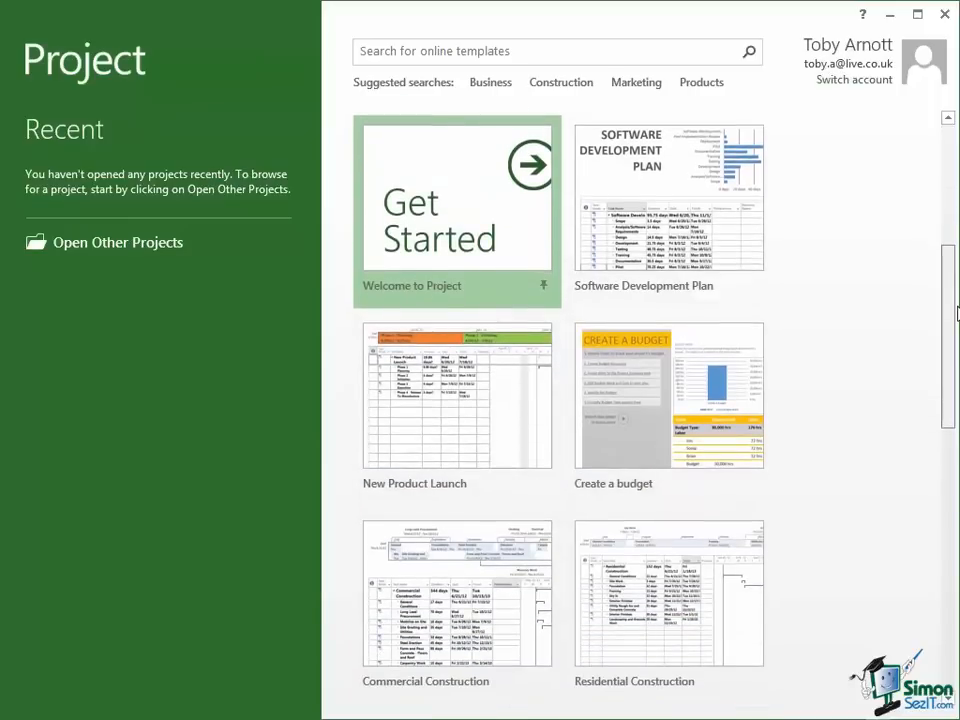
scroll("down", 3)
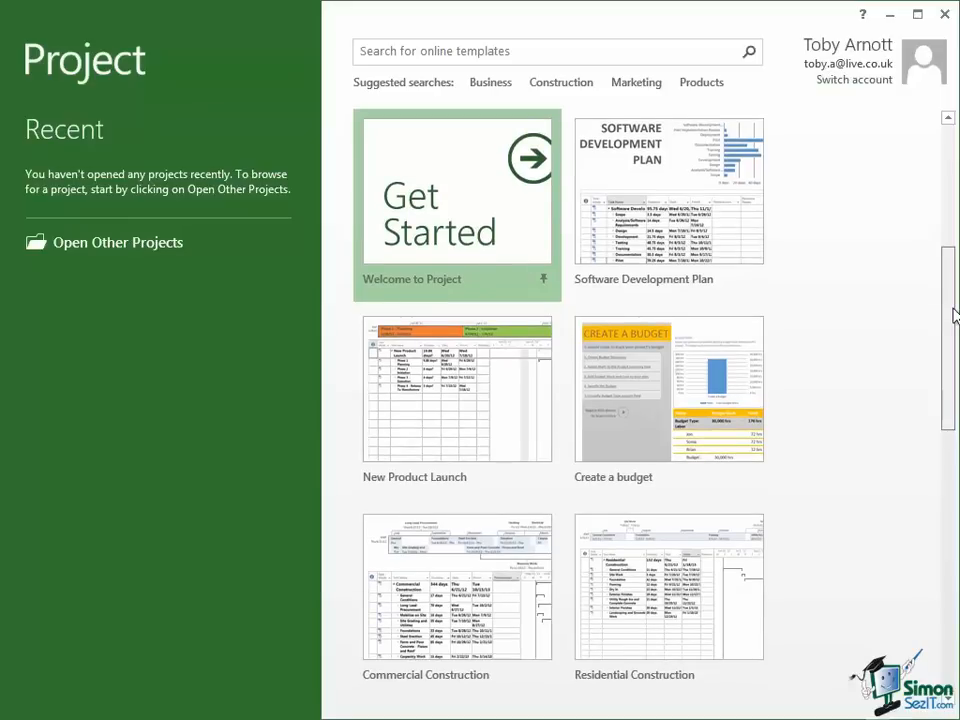
scroll("down", 3)
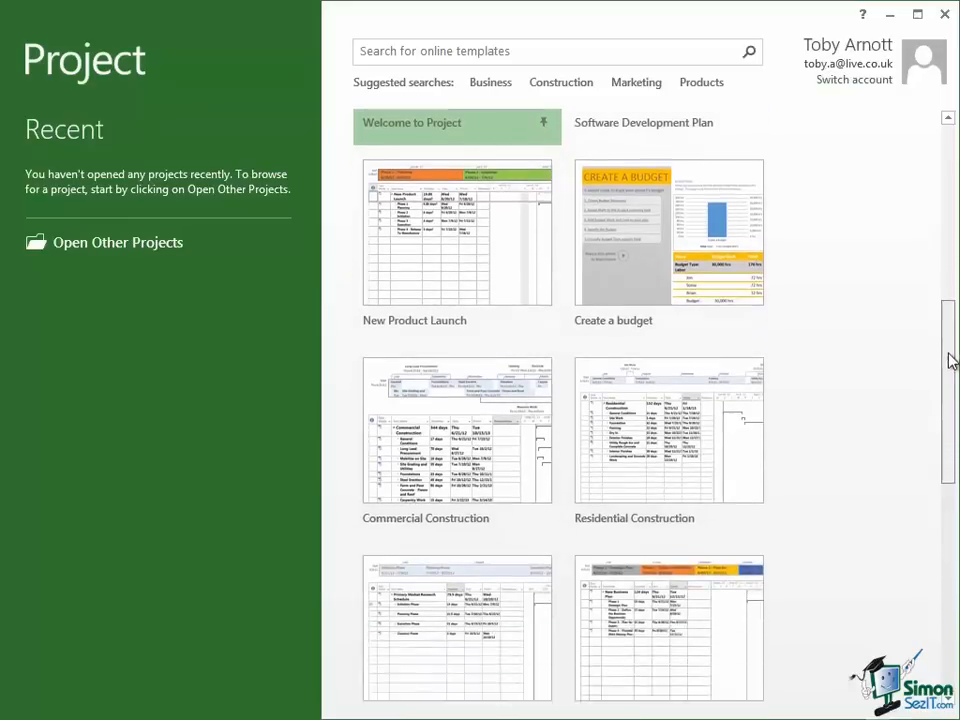
scroll("down", 3)
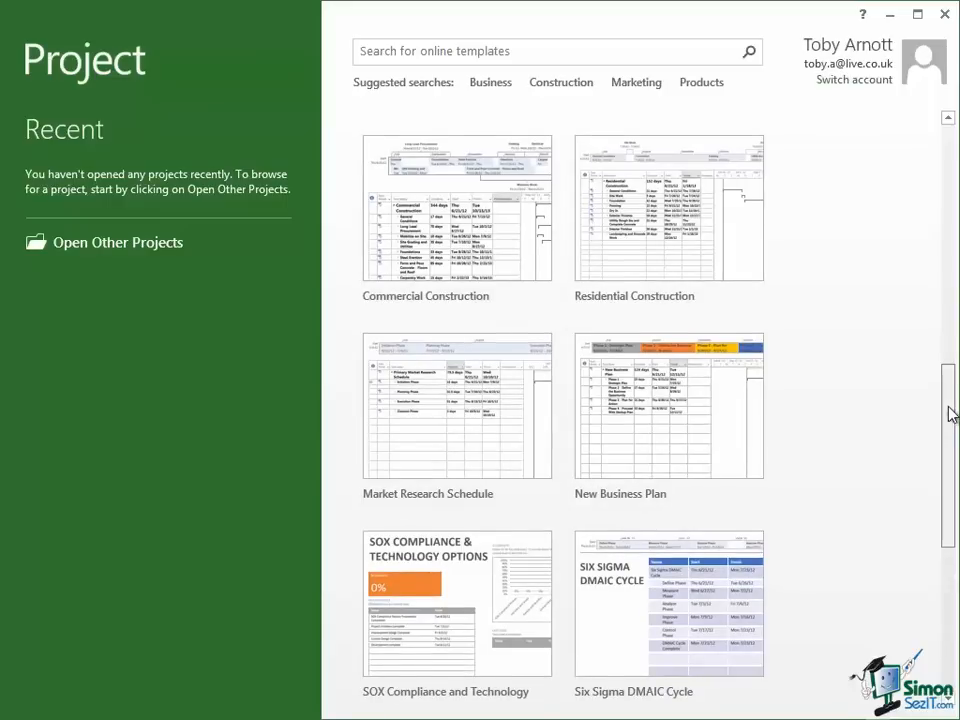
scroll("down", 3)
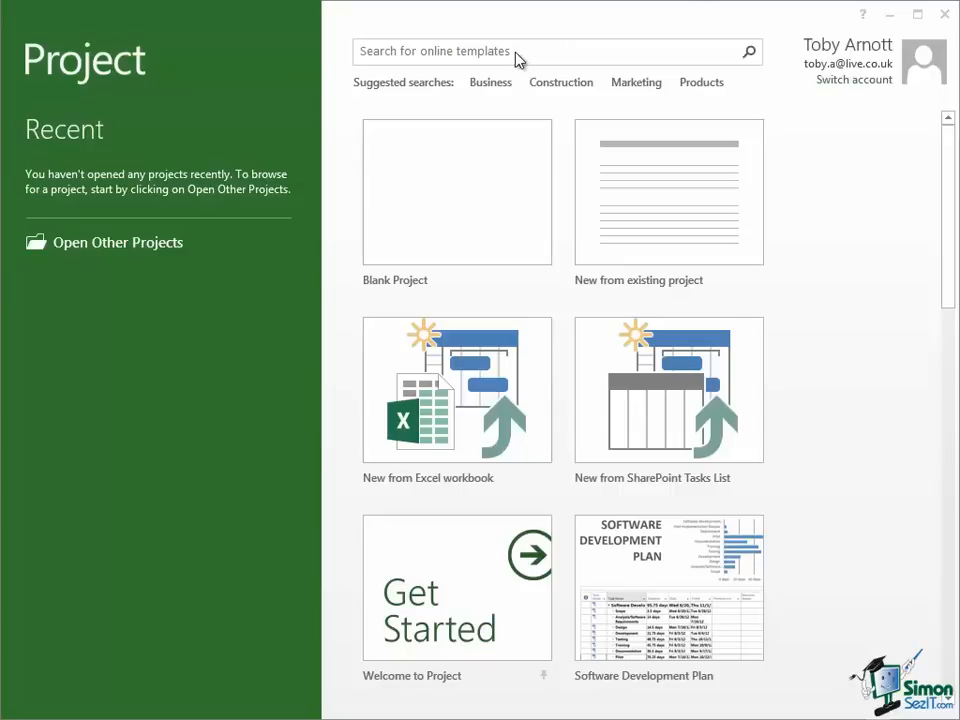
mouse_move(755, 55)
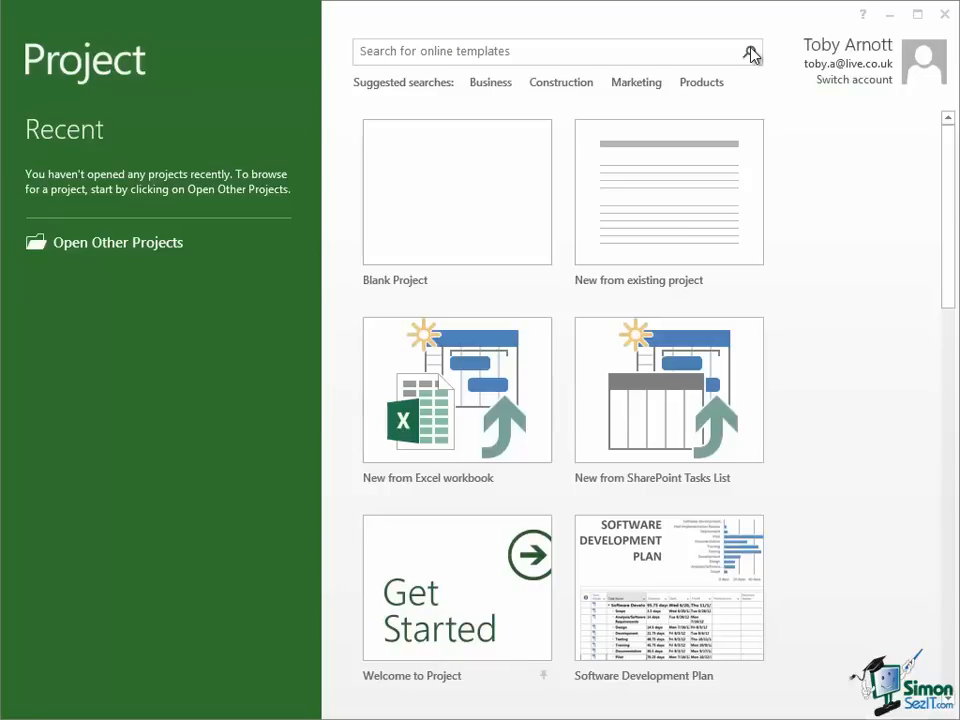
mouse_move(450, 106)
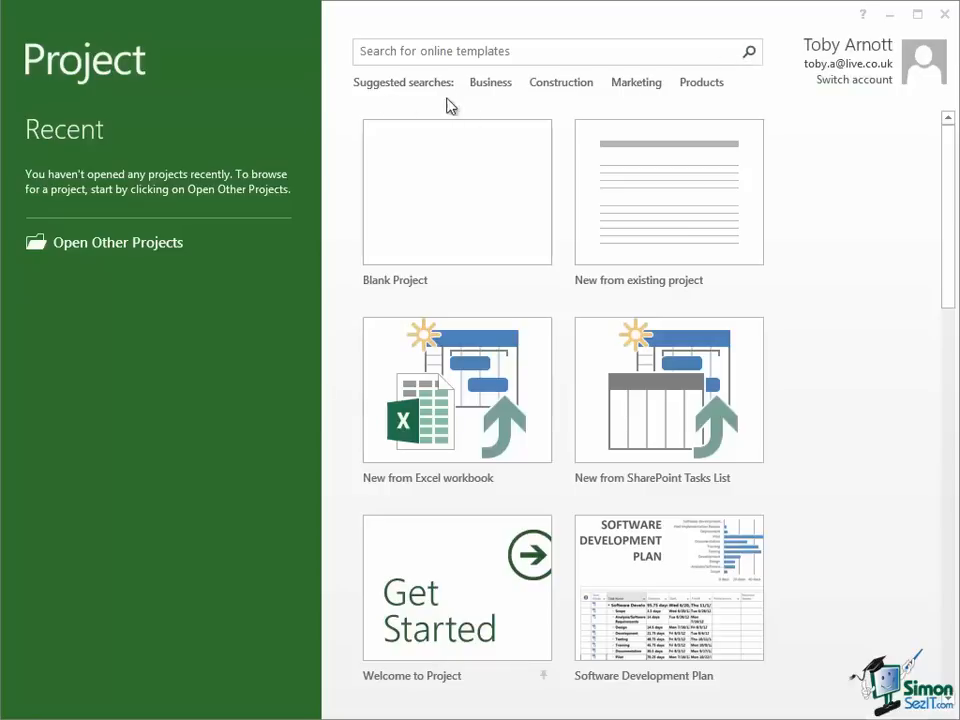
mouse_move(724, 104)
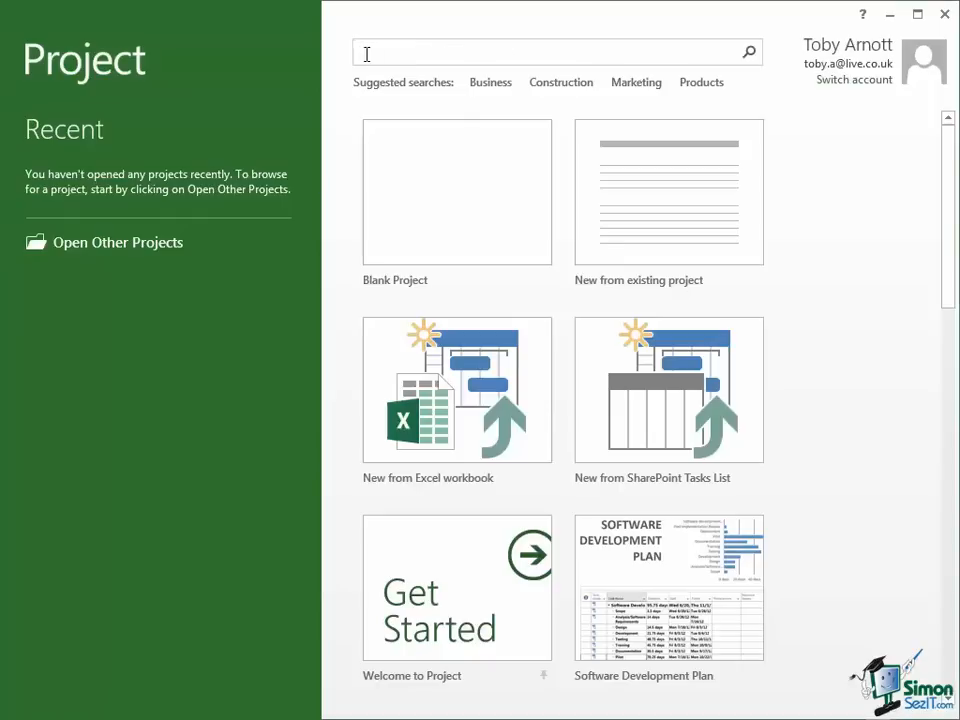
mouse_move(561, 82)
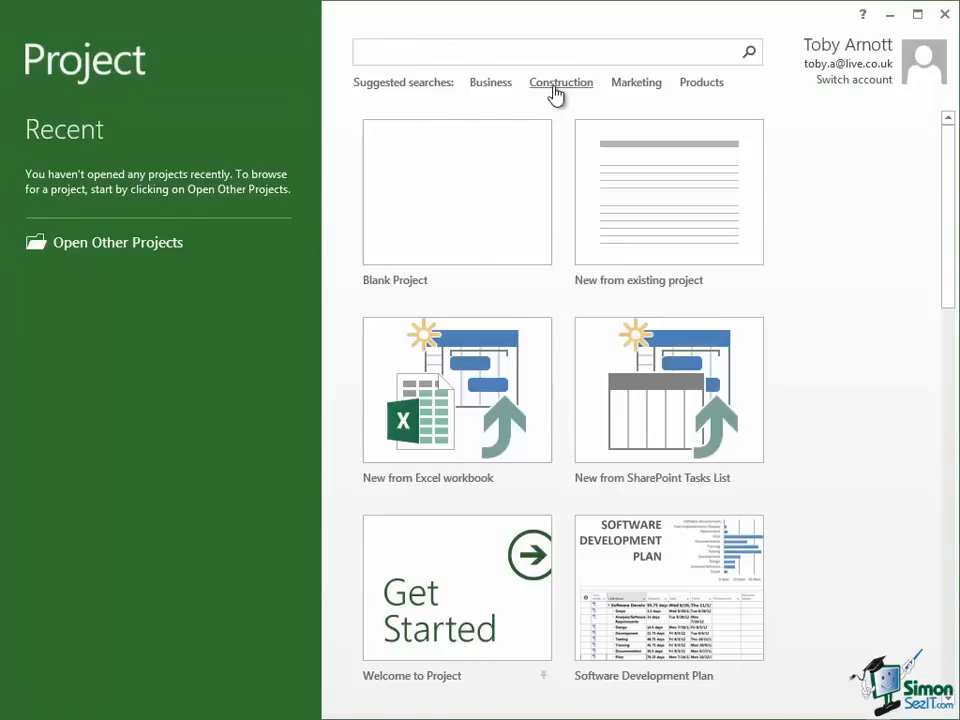
type("d")
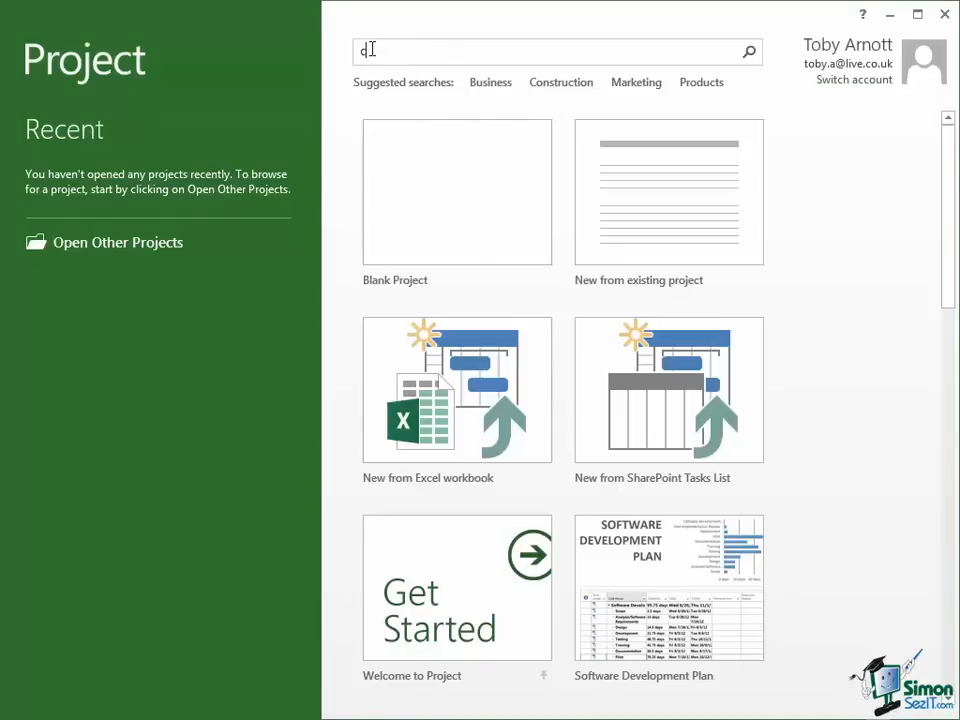
type("construction")
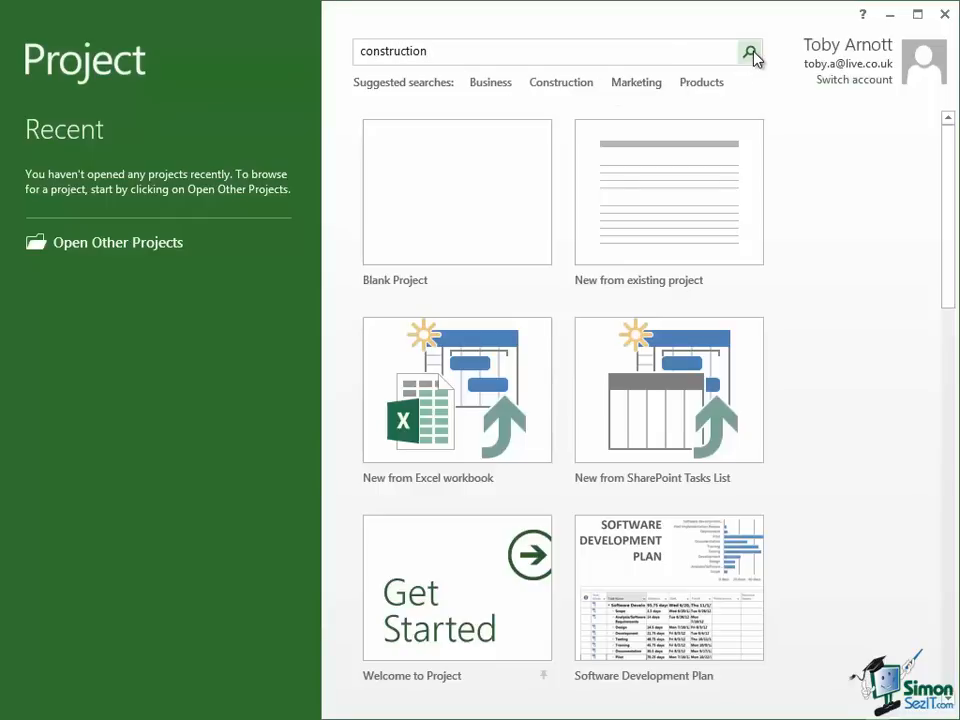
Run the 'construction' search to list Residential and Commercial Construction templates
left_click(750, 51)
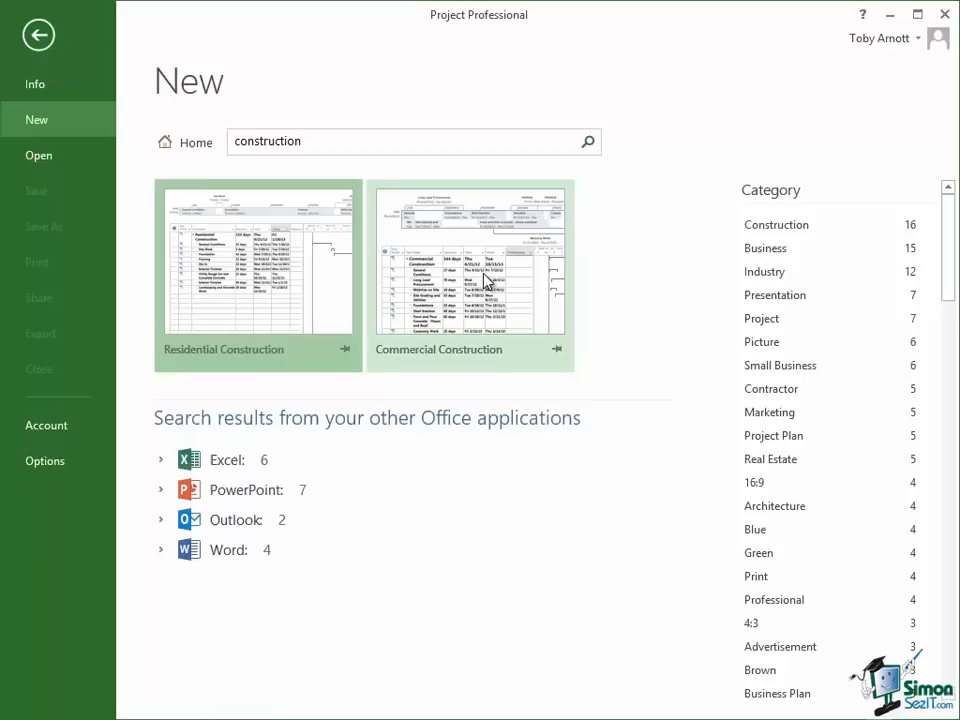
mouse_move(272, 263)
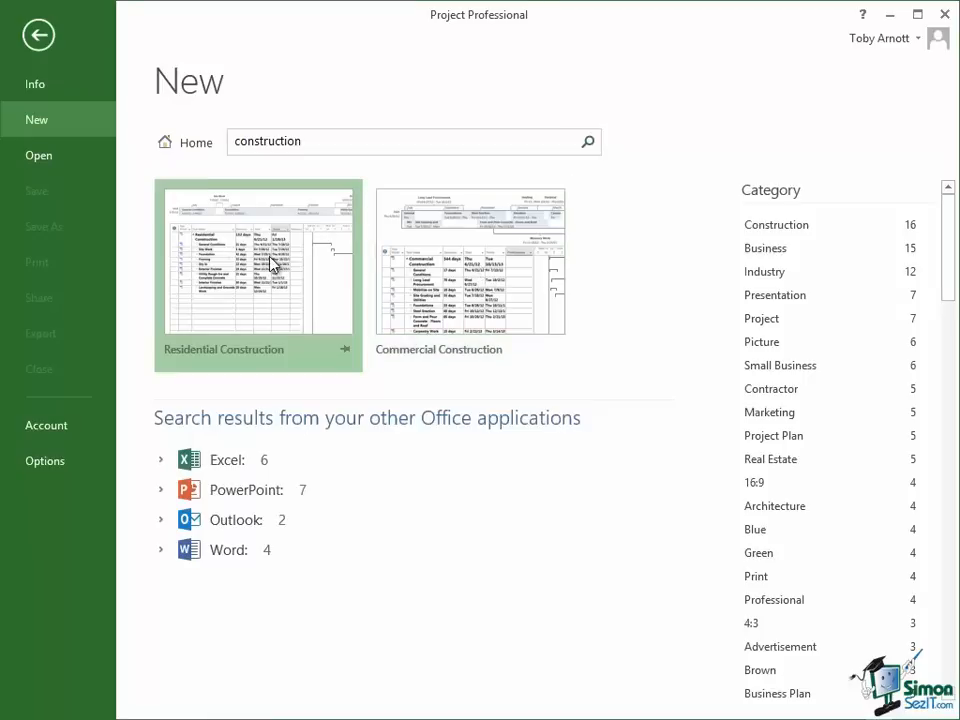
mouse_move(405, 337)
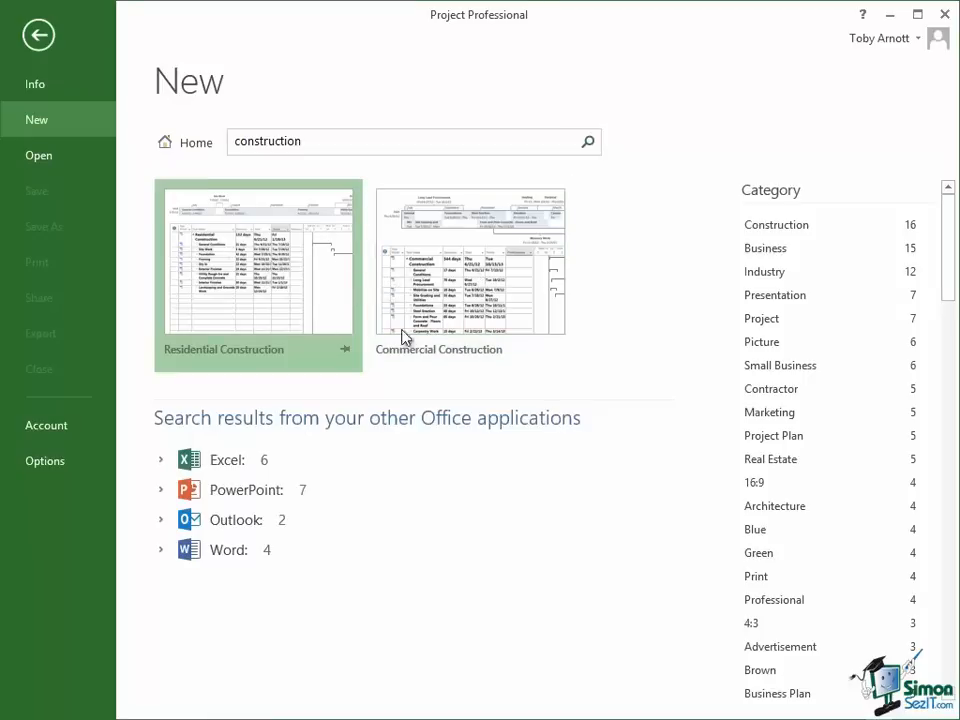
mouse_move(505, 285)
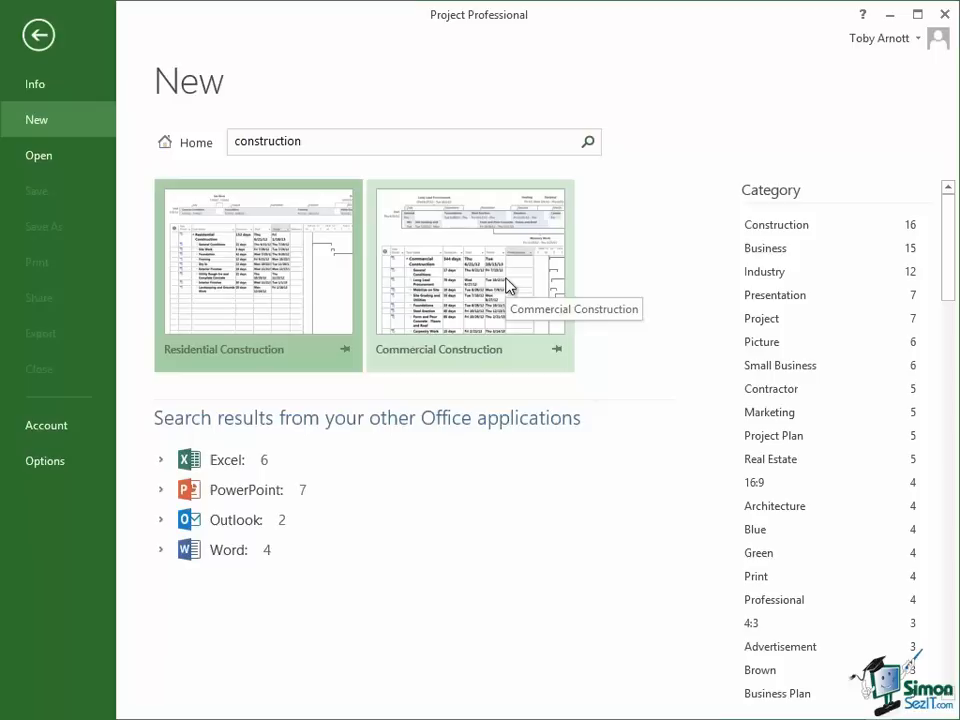
mouse_move(328, 482)
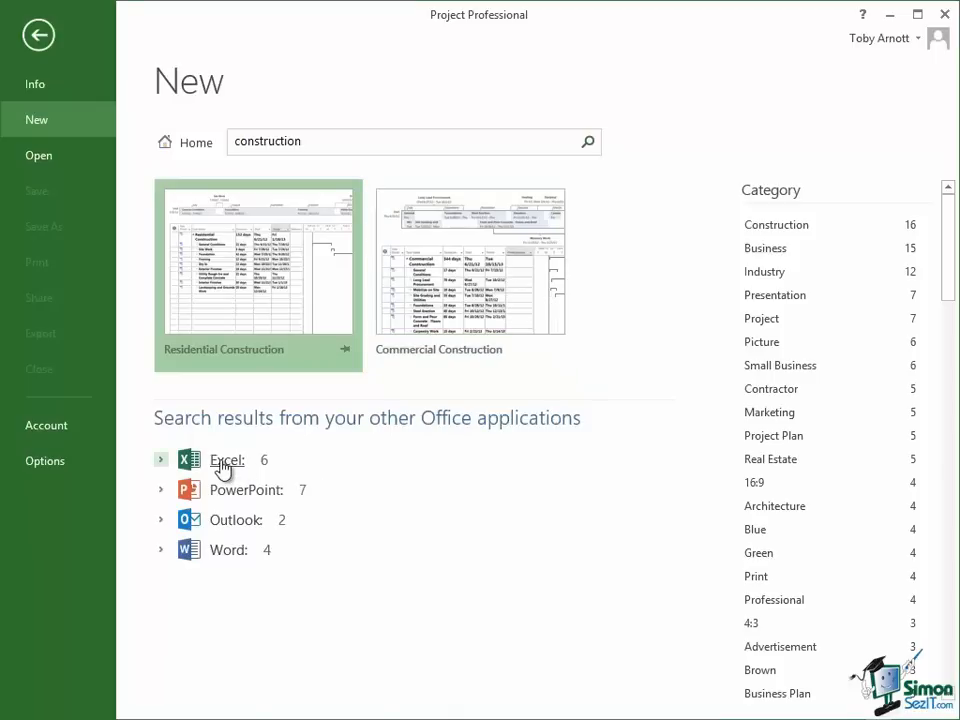
mouse_move(238, 495)
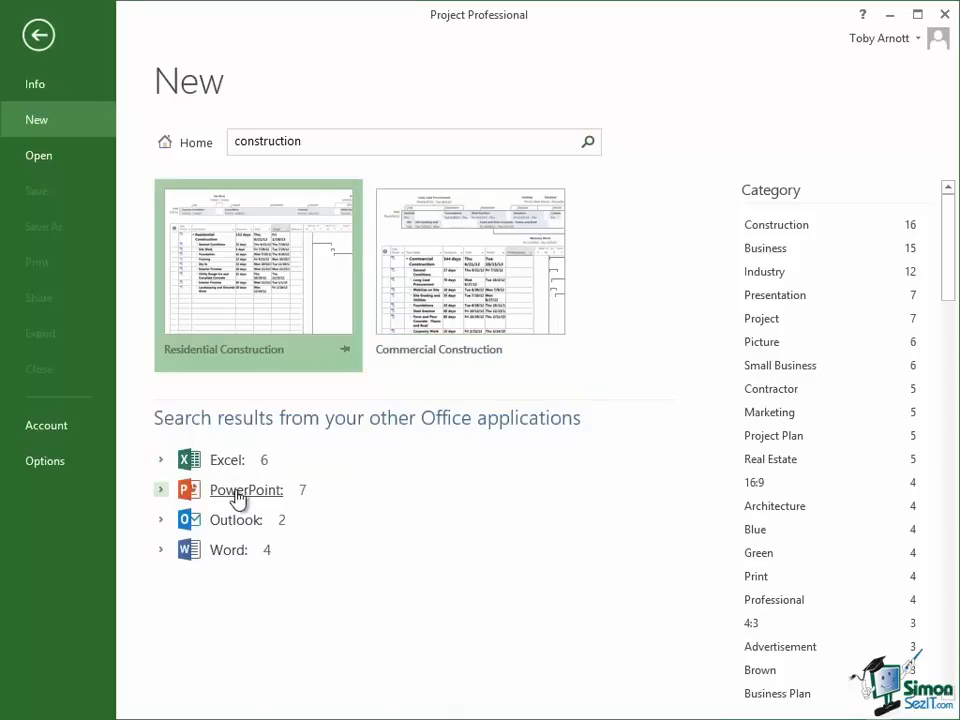
mouse_move(240, 557)
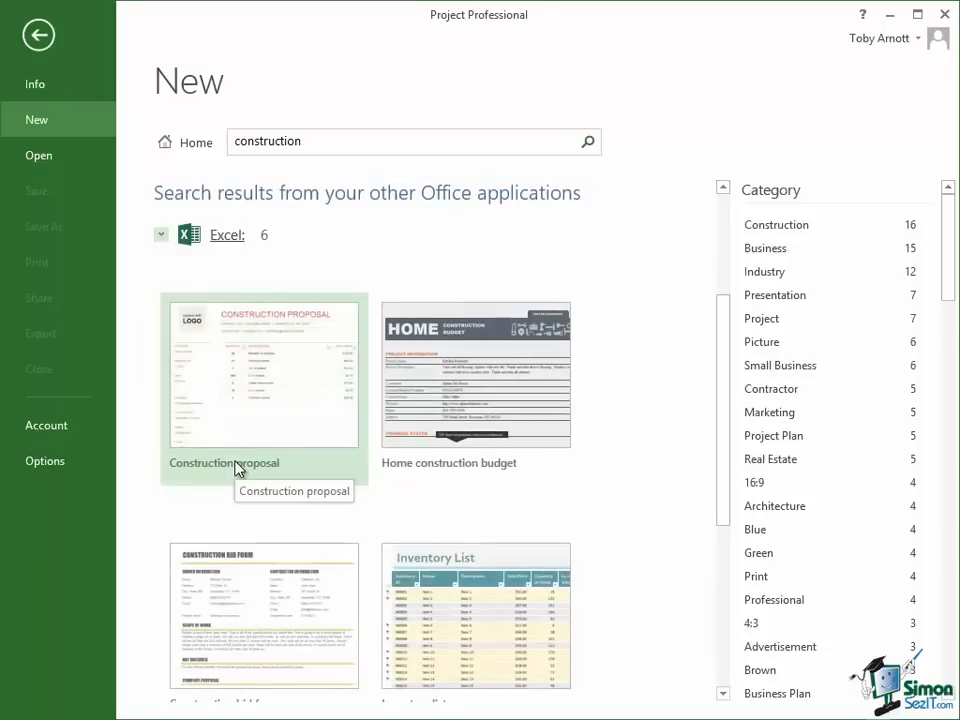
mouse_move(645, 394)
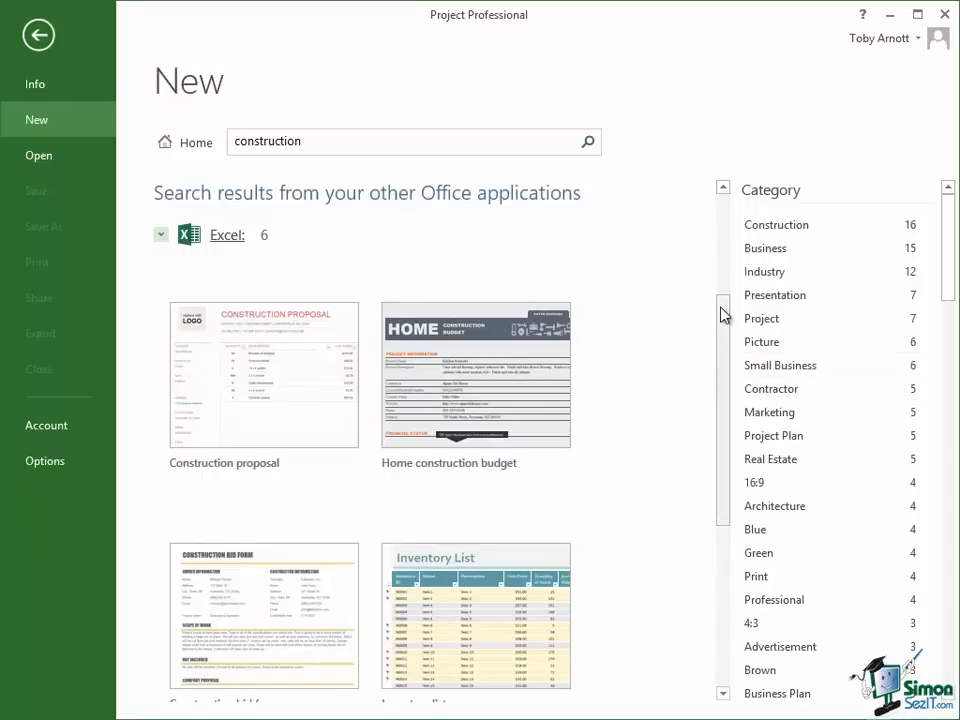
mouse_move(724, 310)
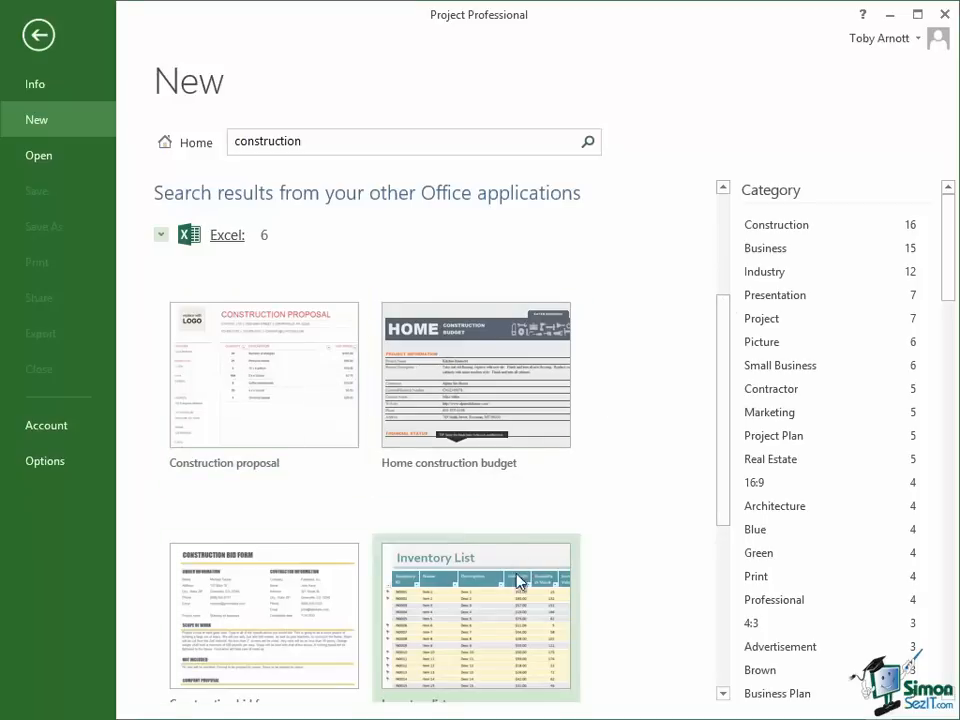
mouse_move(474, 374)
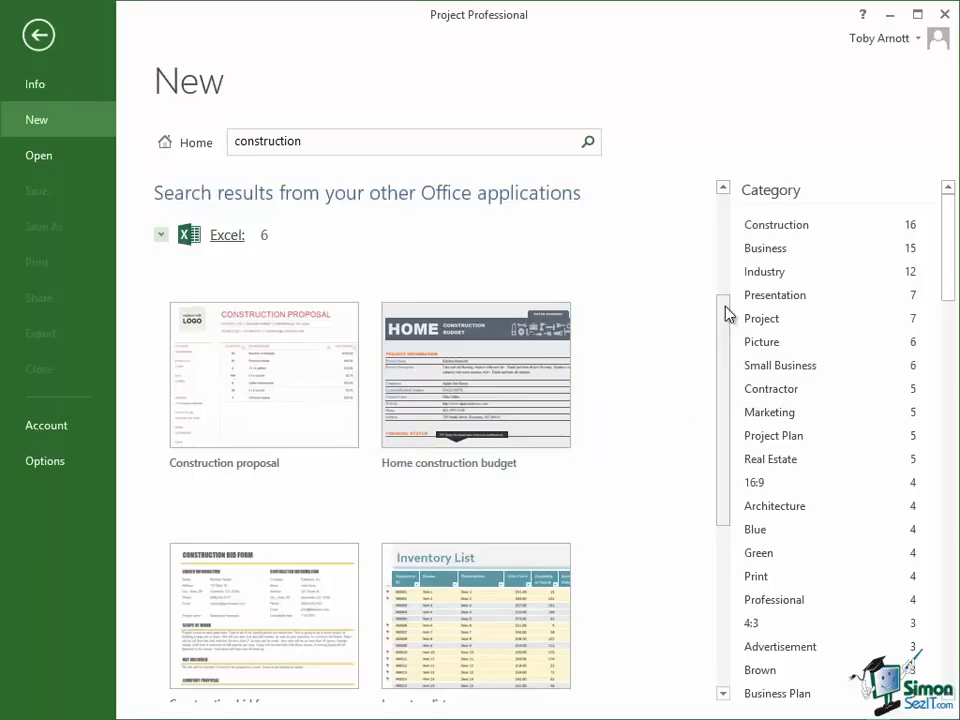
scroll("down", 3)
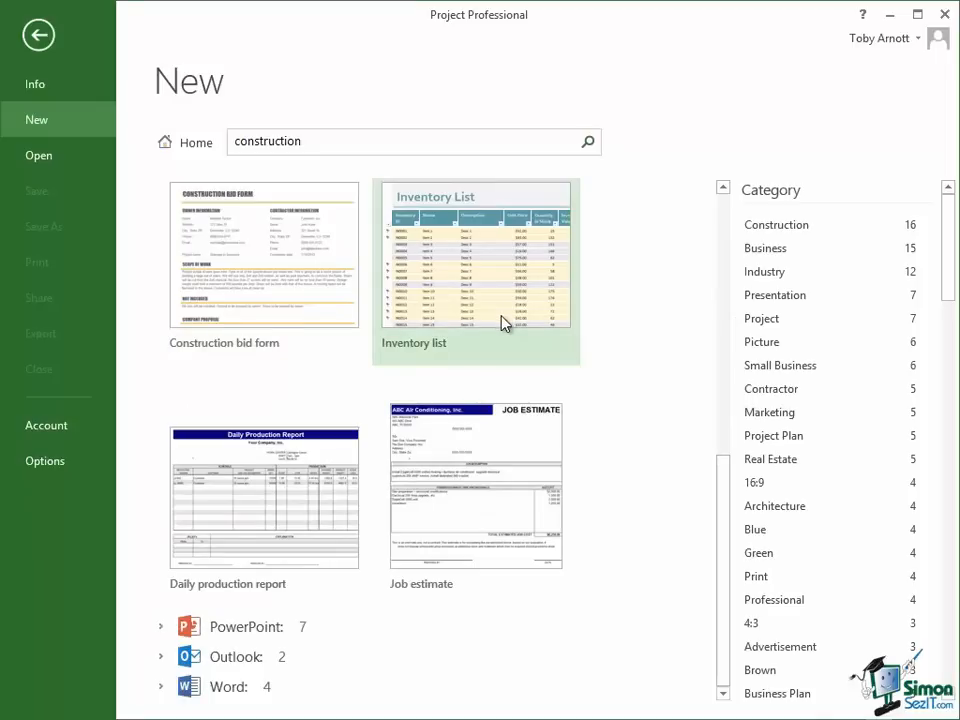
mouse_move(505, 325)
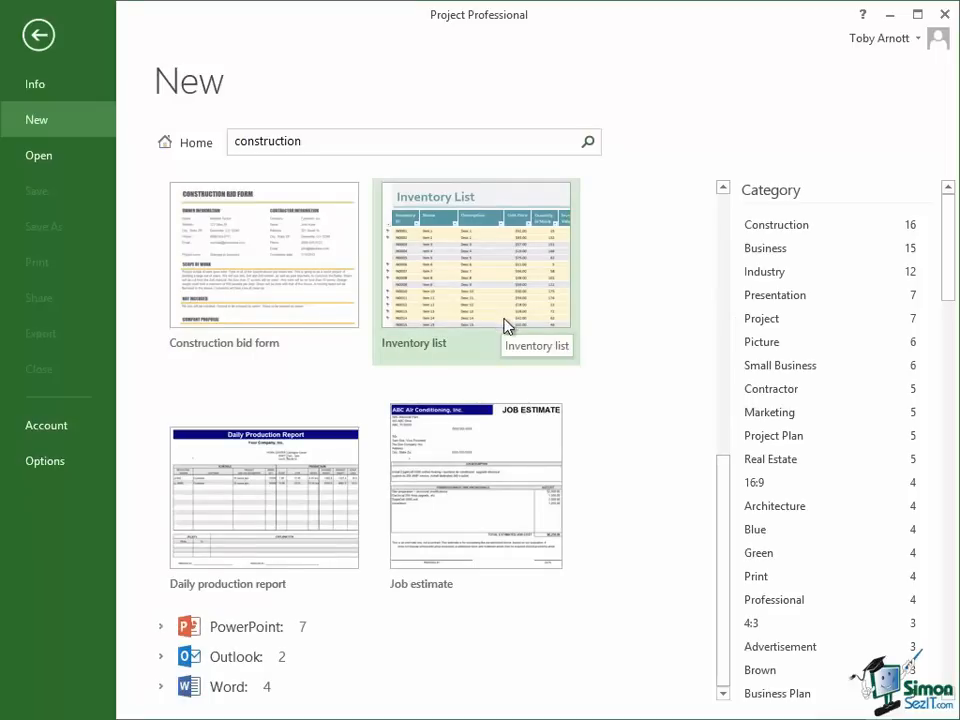
mouse_move(703, 152)
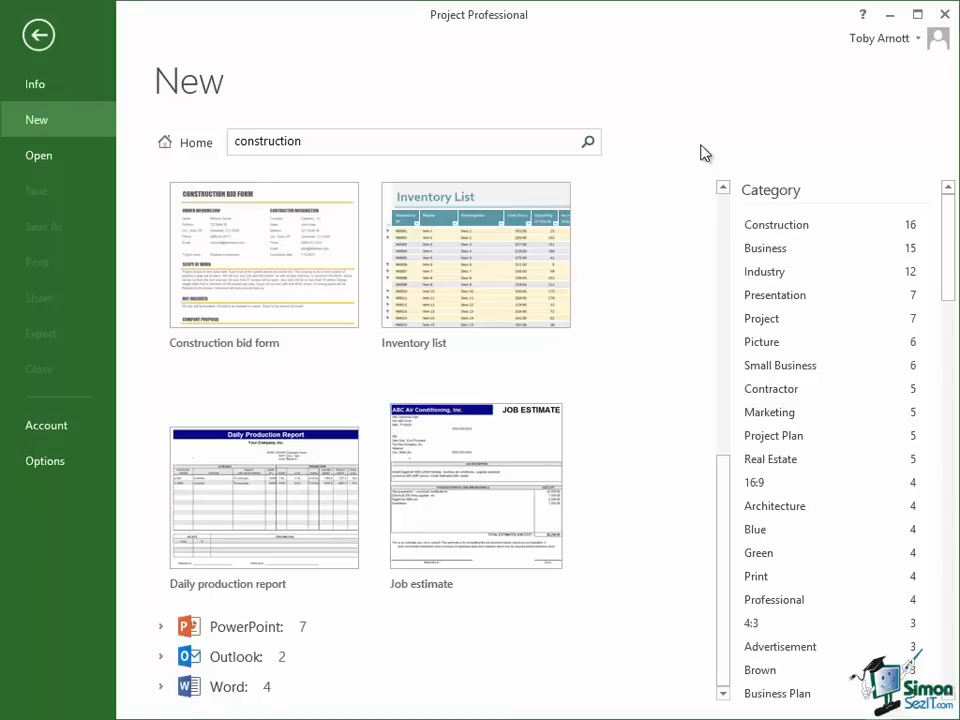
mouse_move(680, 152)
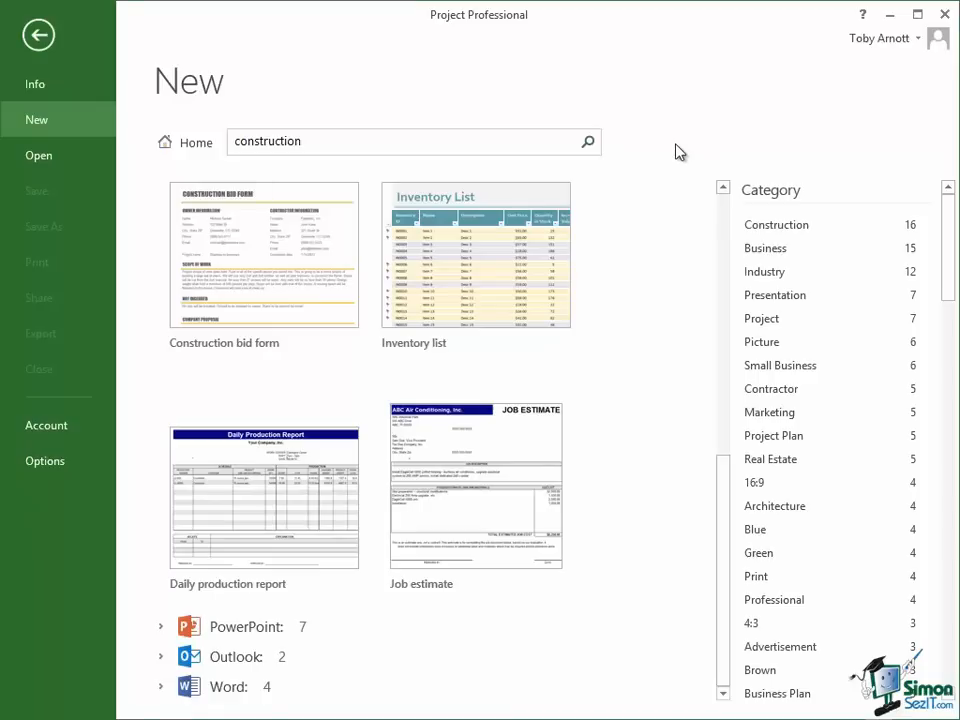
mouse_move(678, 156)
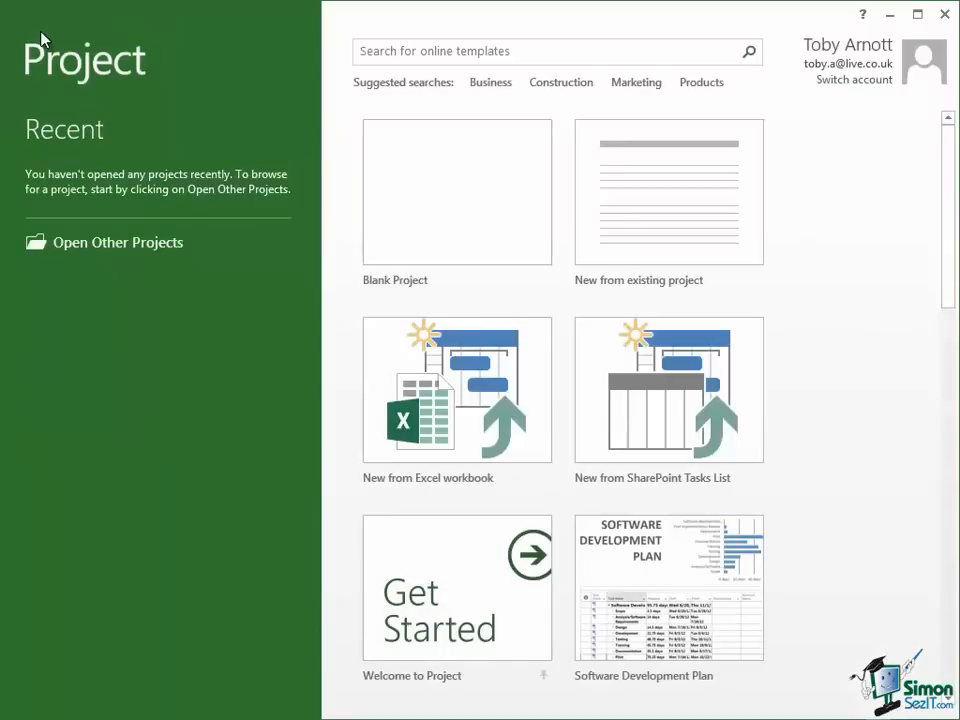
mouse_move(870, 342)
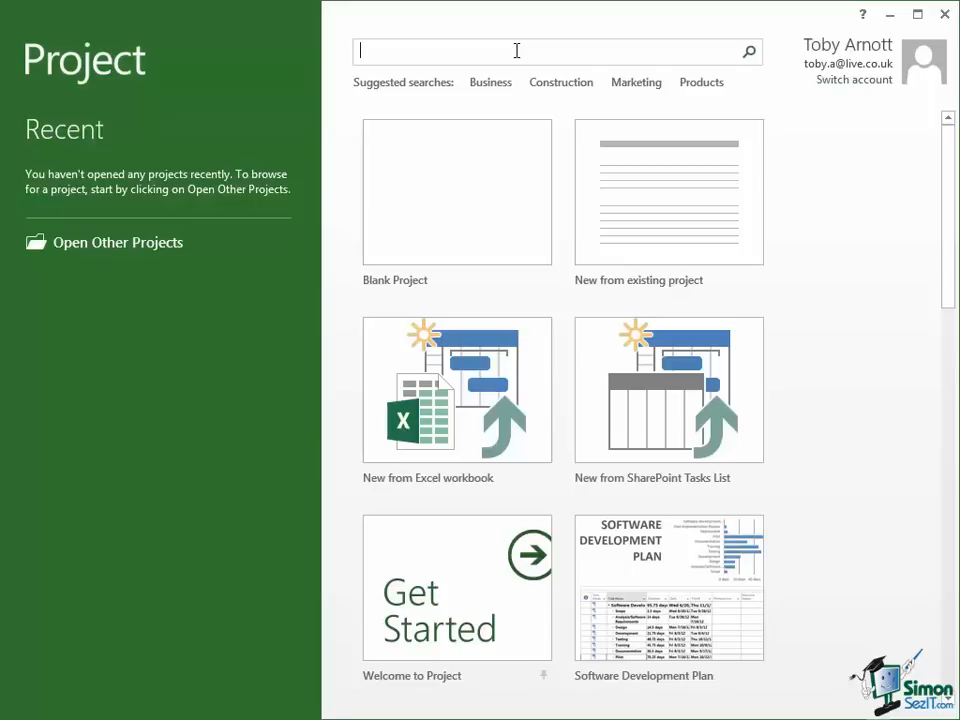
mouse_move(750, 51)
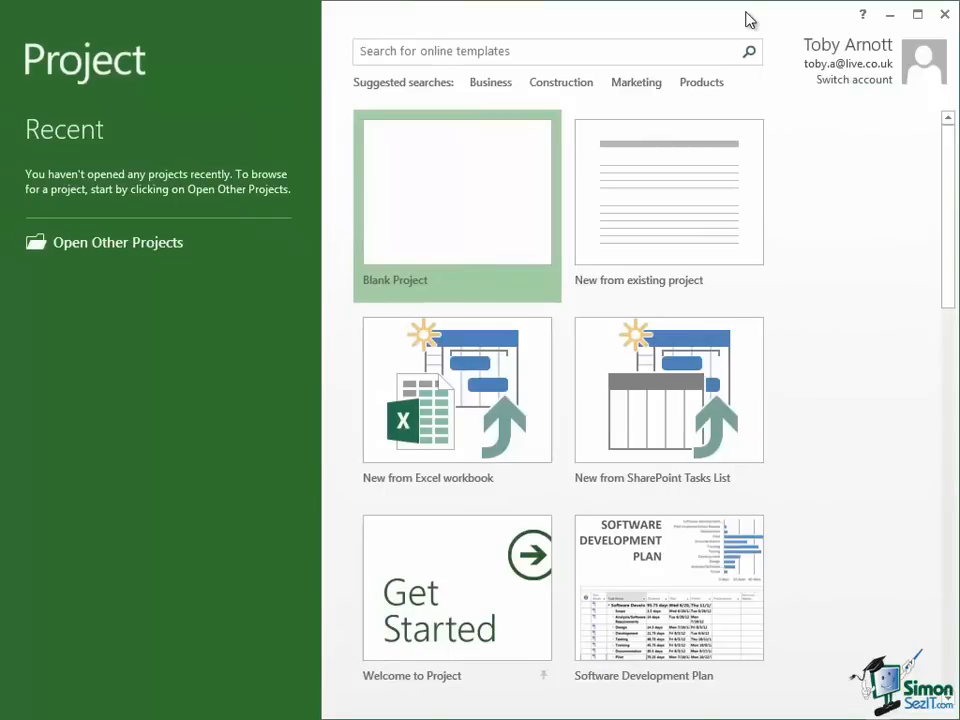
mouse_move(452, 205)
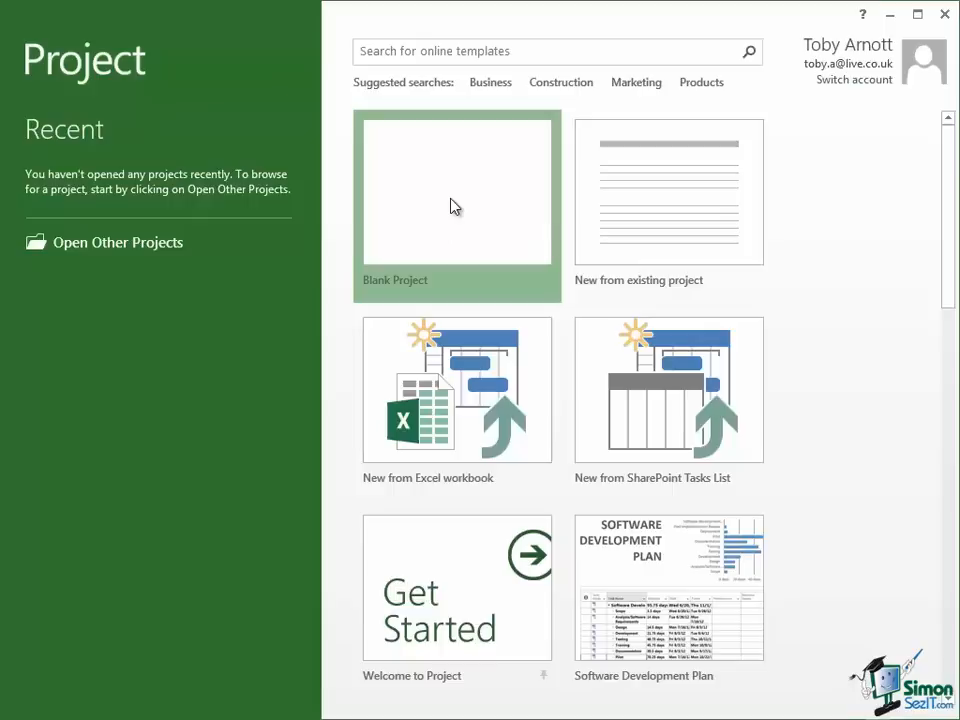
Create Project1 from the Blank Project tile on the start screen
left_click(457, 190)
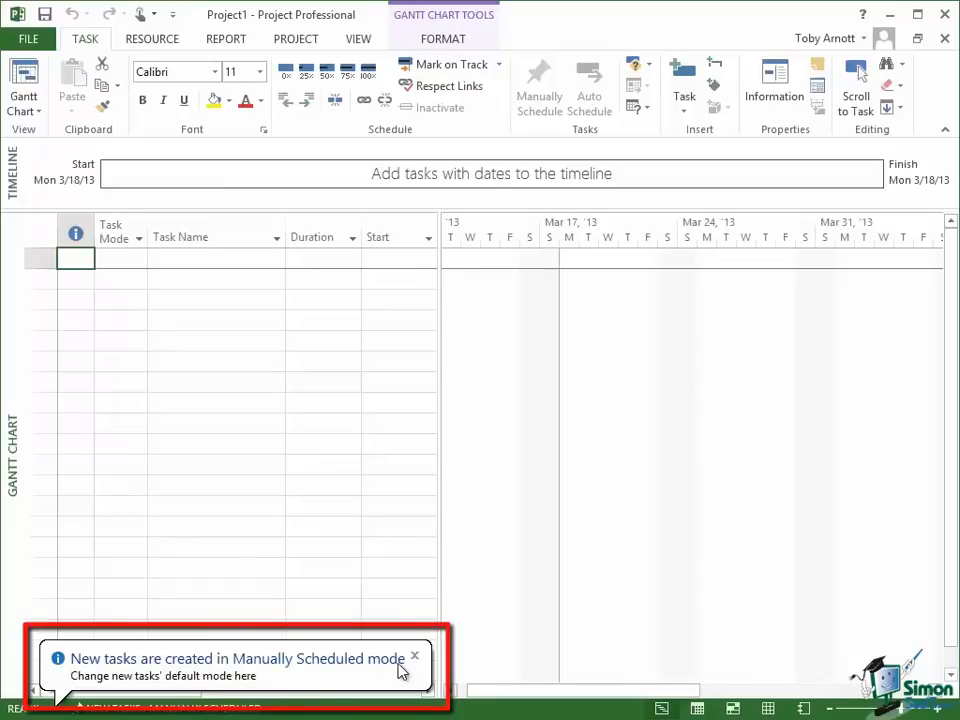
Close the 'New tasks are created in Manually Scheduled mode' status-bar notice
left_click(414, 656)
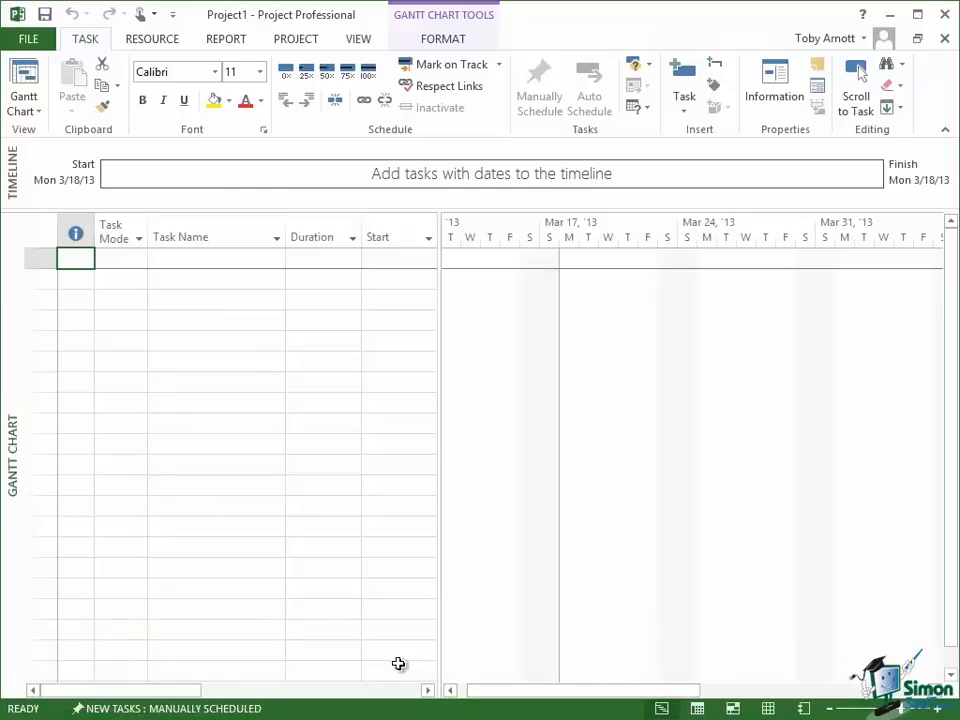
mouse_move(824, 575)
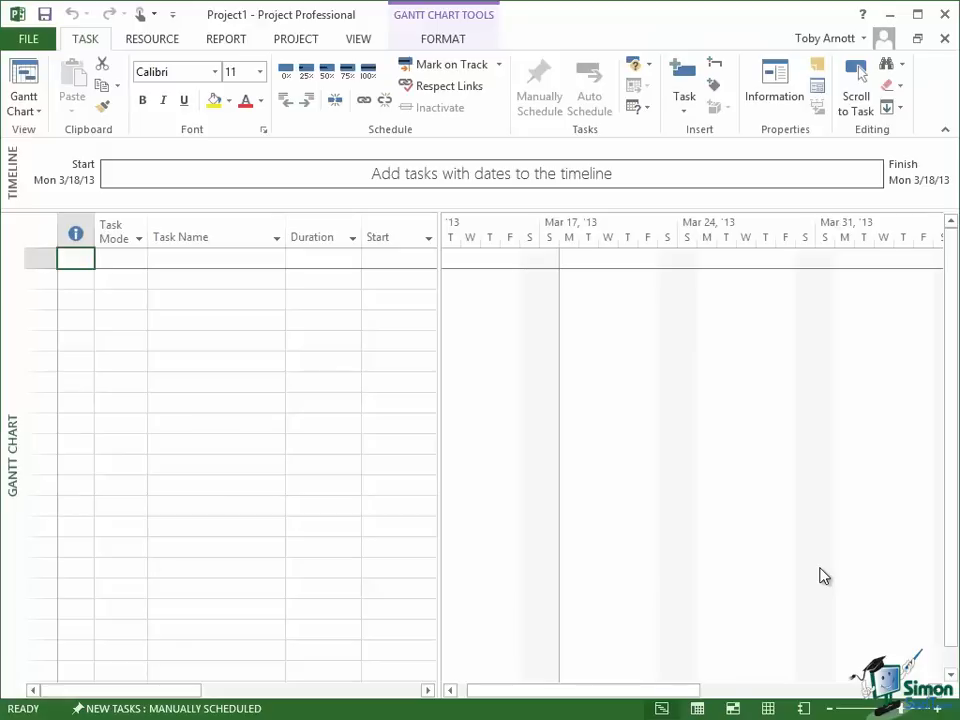
mouse_move(349, 566)
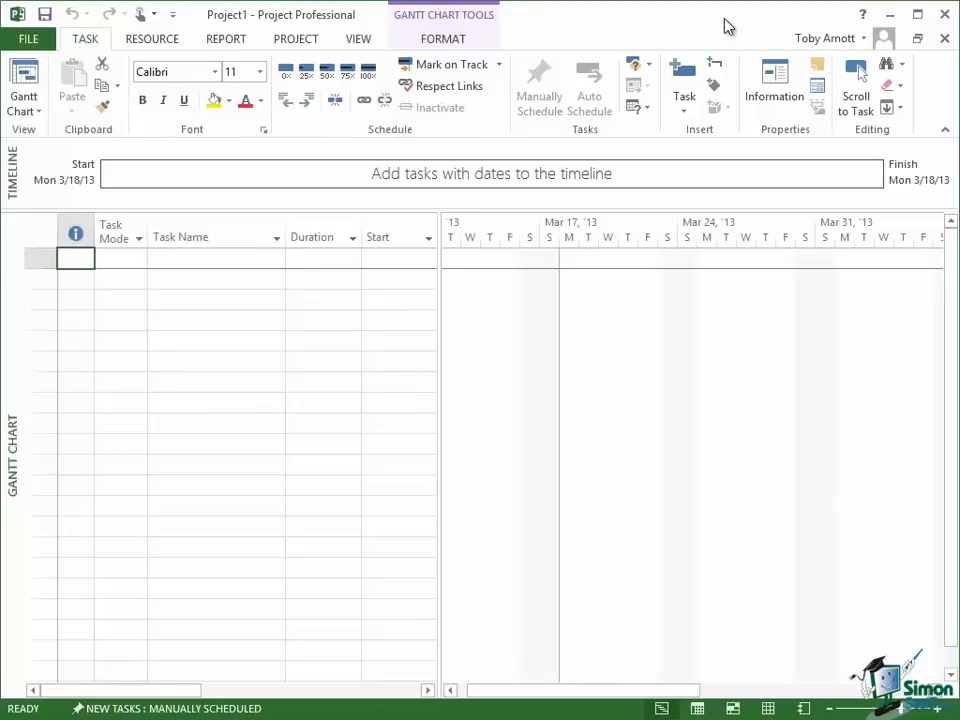
mouse_move(488, 33)
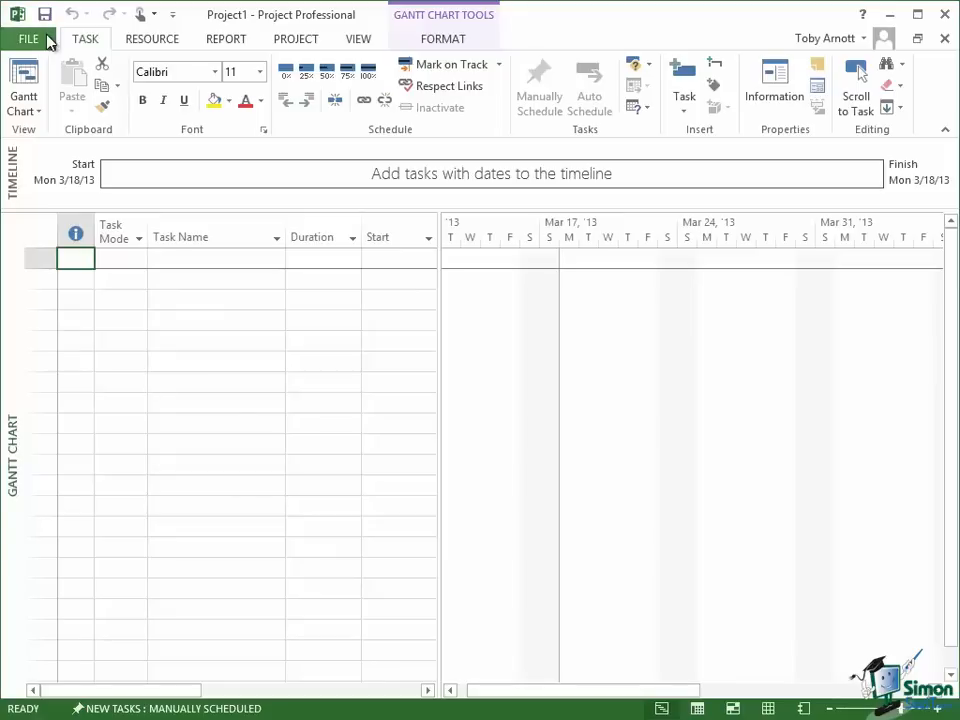
left_click(28, 38)
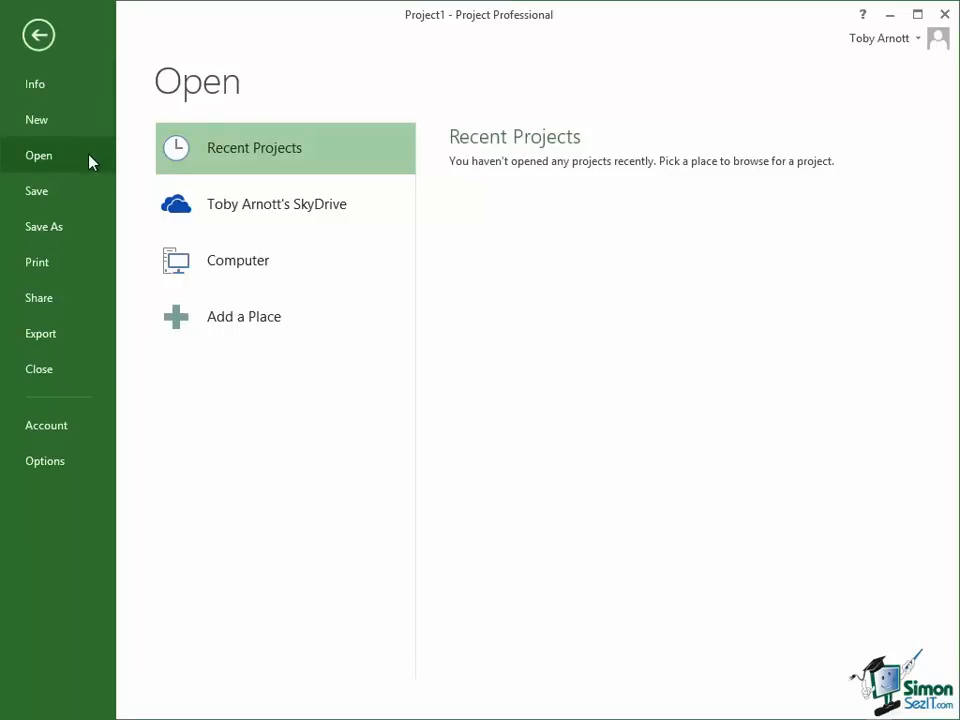
mouse_move(91, 202)
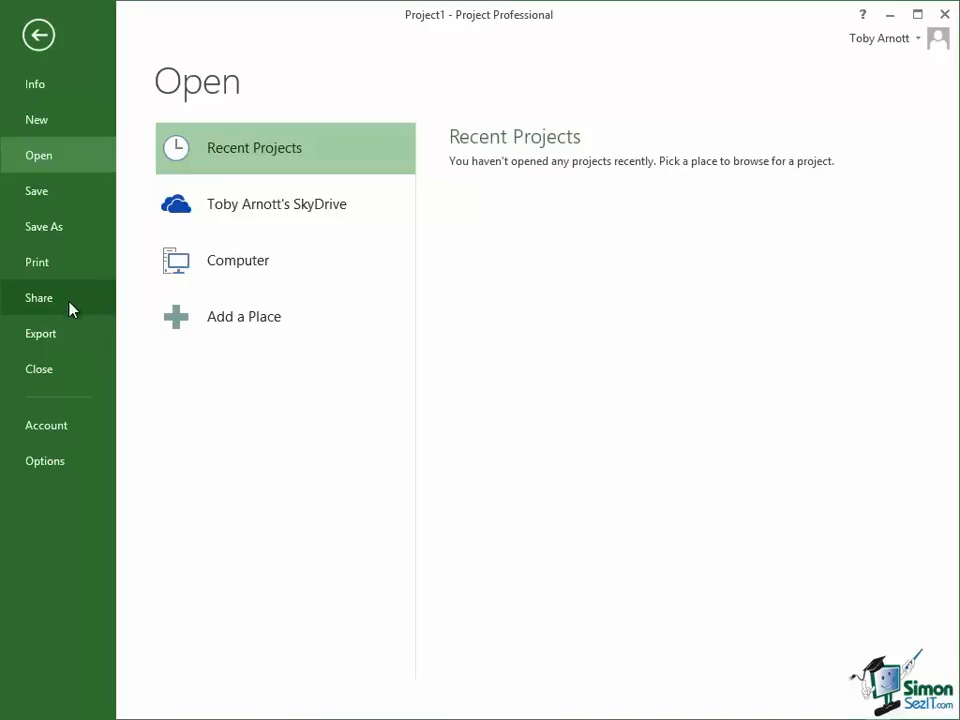
mouse_move(68, 308)
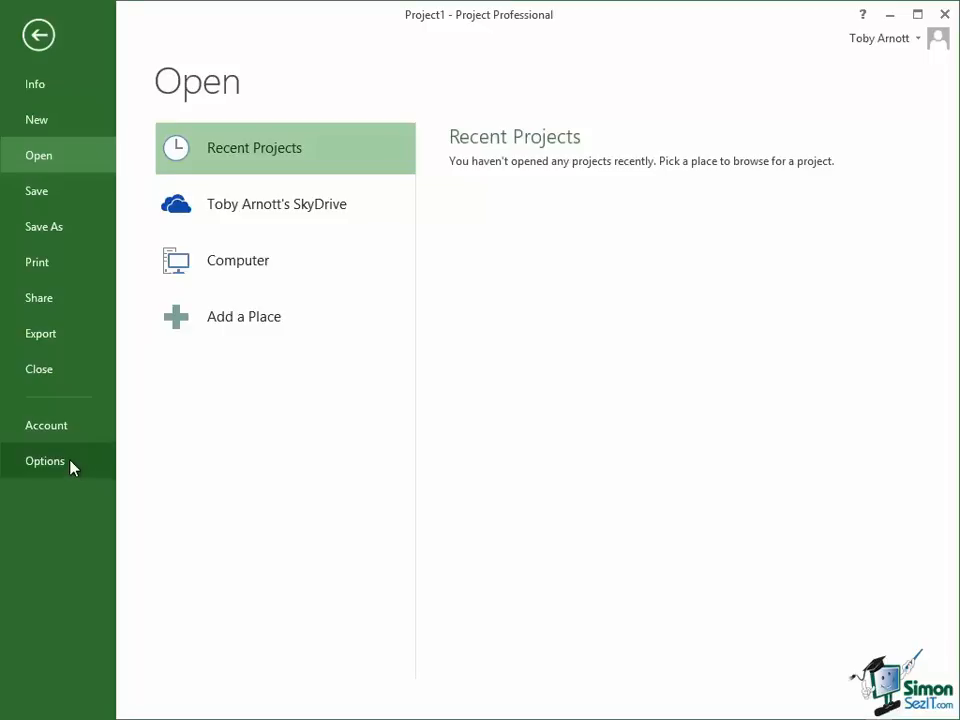
mouse_move(45, 425)
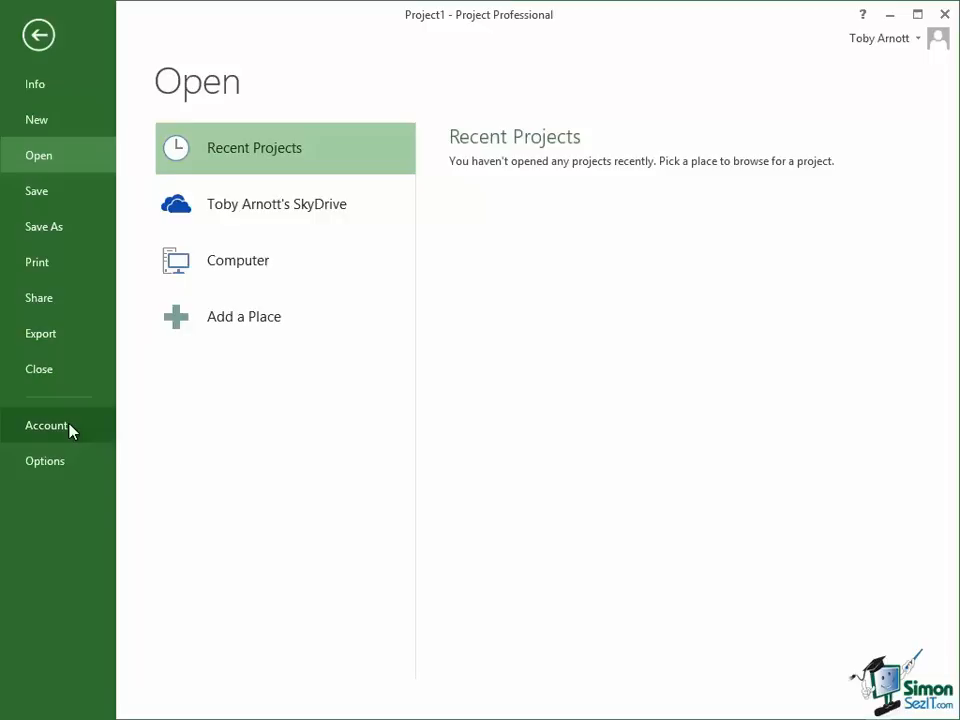
mouse_move(38, 34)
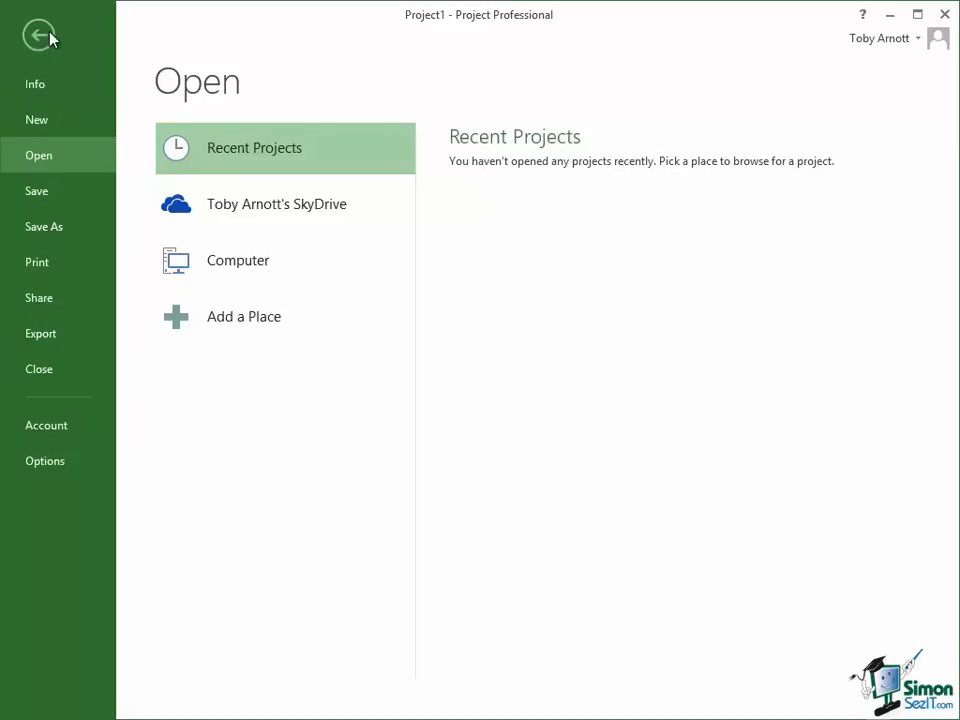
left_click(39, 34)
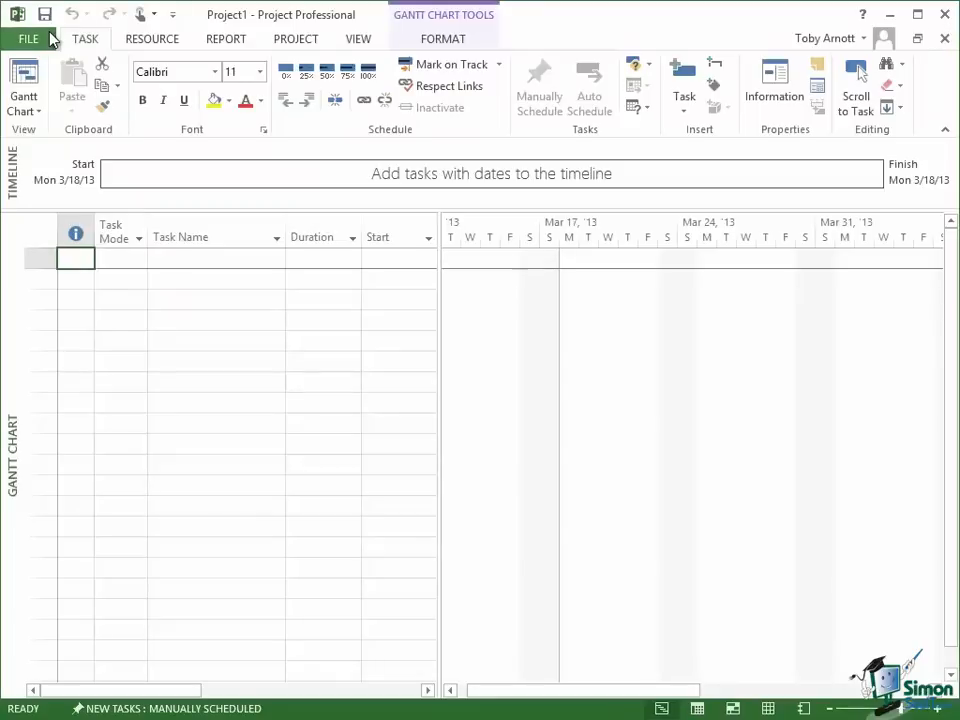